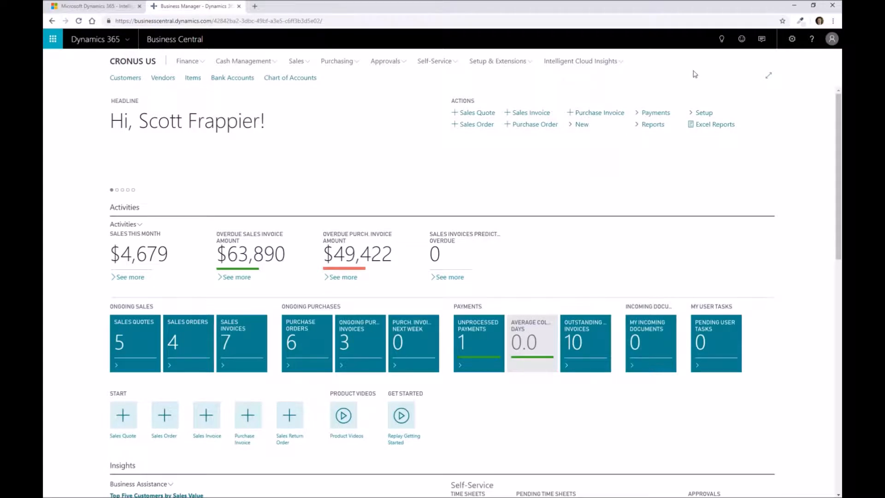
{"action": "mouse_move", "coordinate": [435, 316]}
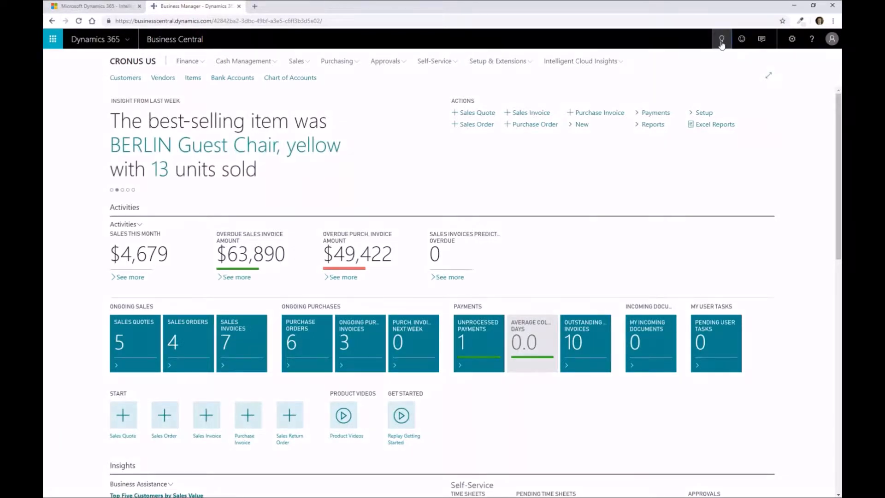
Step: Search Tell Me for 'manufacturing setup' and open the Manufacturing Setup page
{"action": "type", "text": "manfa"}
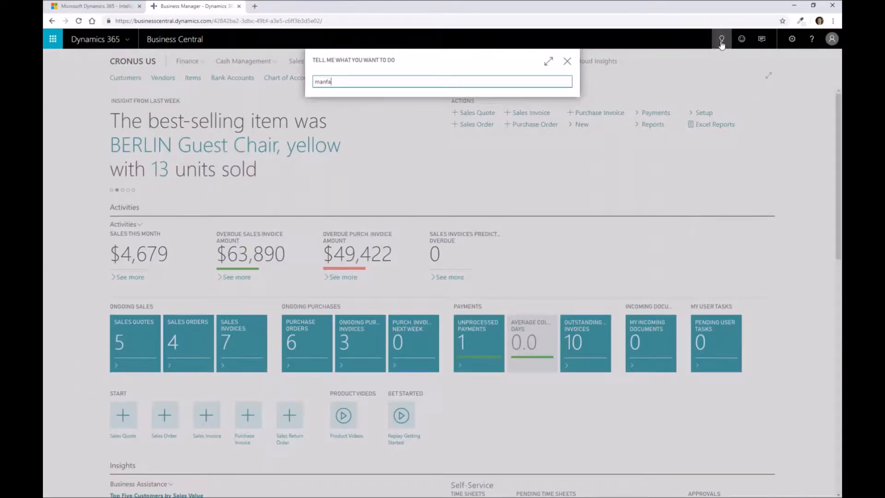
{"action": "type", "text": "manfa"}
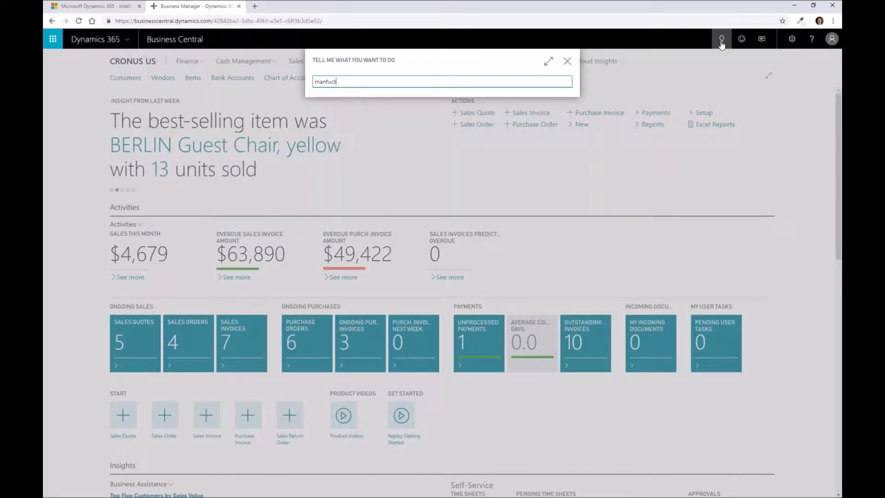
{"action": "key", "text": "Backspace"}
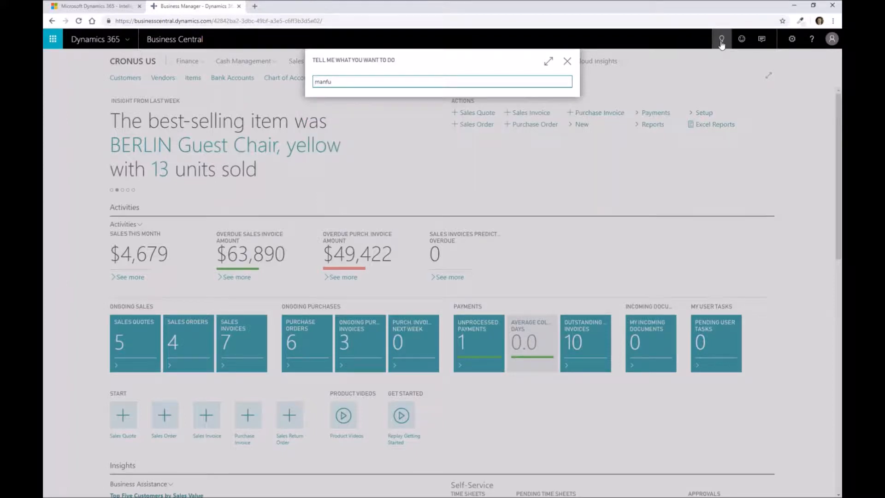
{"action": "type", "text": "manufacturing setup"}
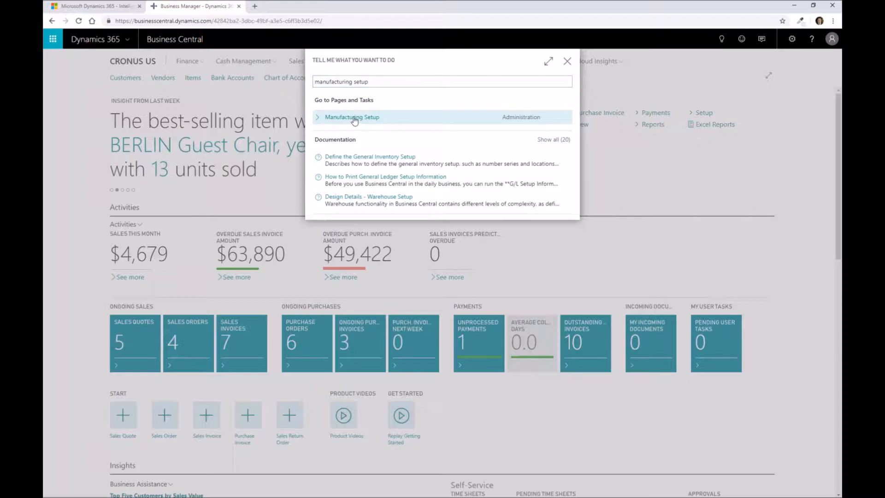
{"action": "left_click", "coordinate": [352, 117]}
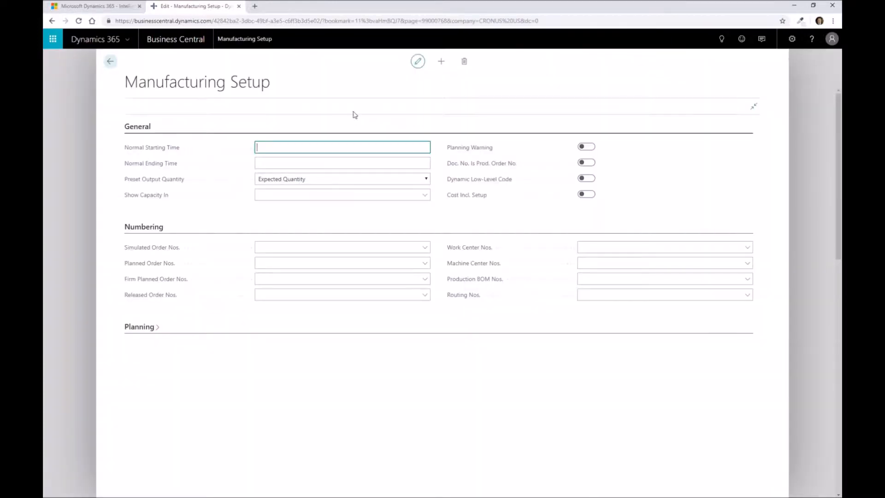
{"action": "left_click", "coordinate": [341, 163]}
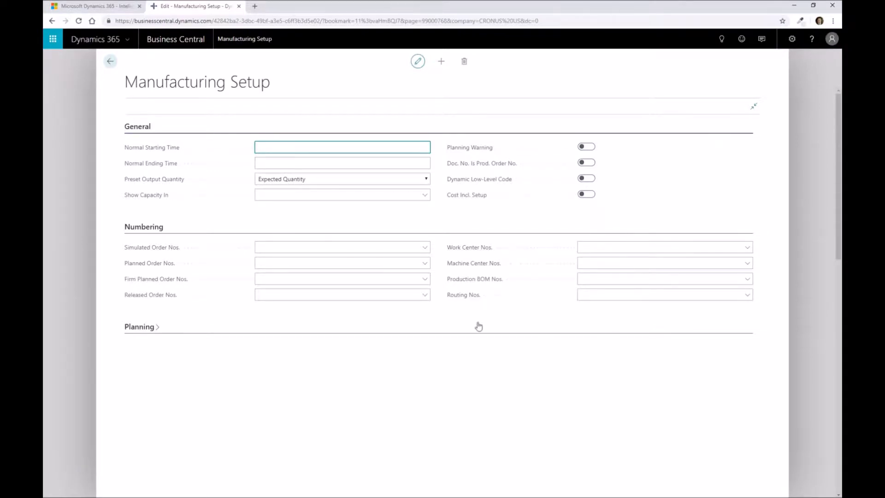
{"action": "mouse_move", "coordinate": [226, 136]}
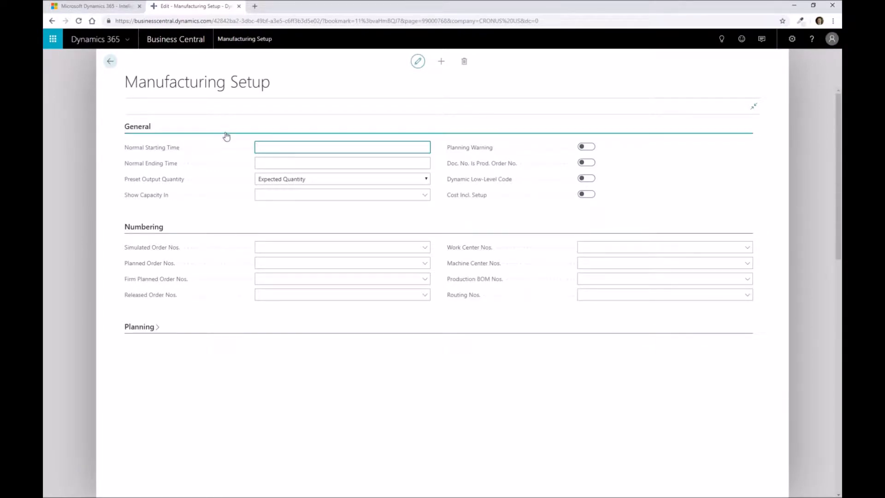
{"action": "mouse_move", "coordinate": [110, 61]}
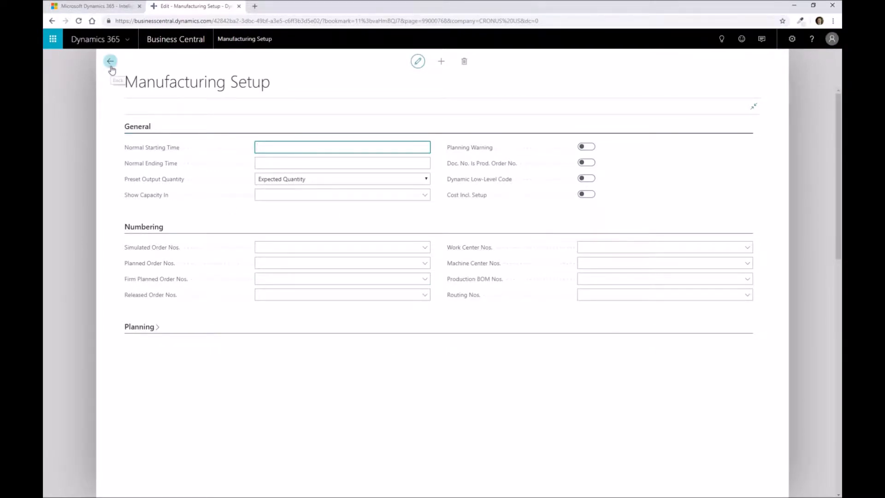
Step: Return home and switch the company in My Settings to CRONUS USA, Inc
{"action": "left_click", "coordinate": [110, 61]}
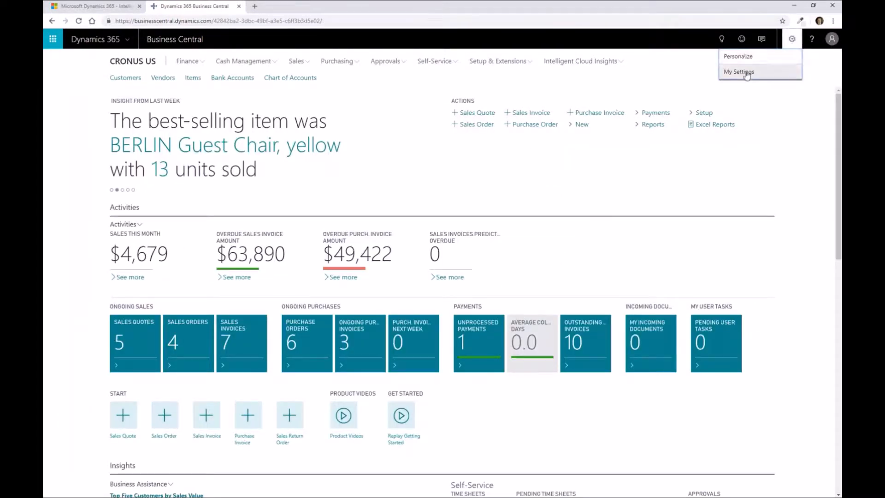
{"action": "left_click", "coordinate": [739, 72]}
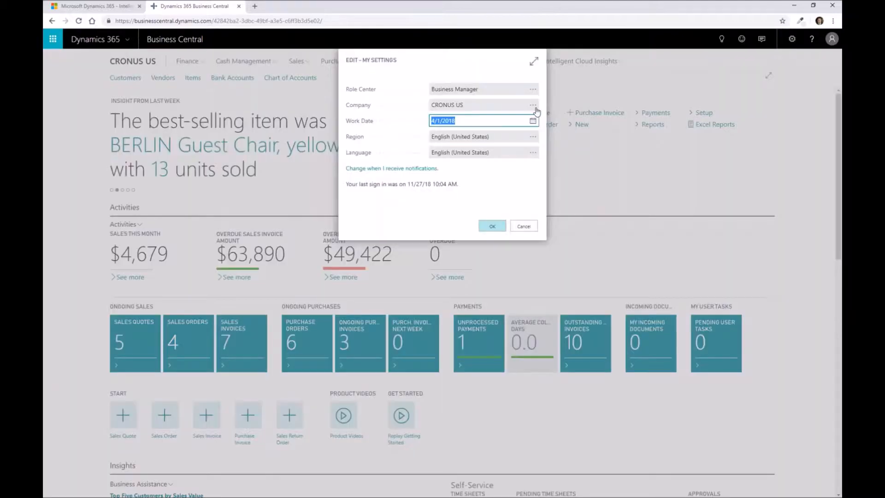
{"action": "left_click", "coordinate": [533, 105]}
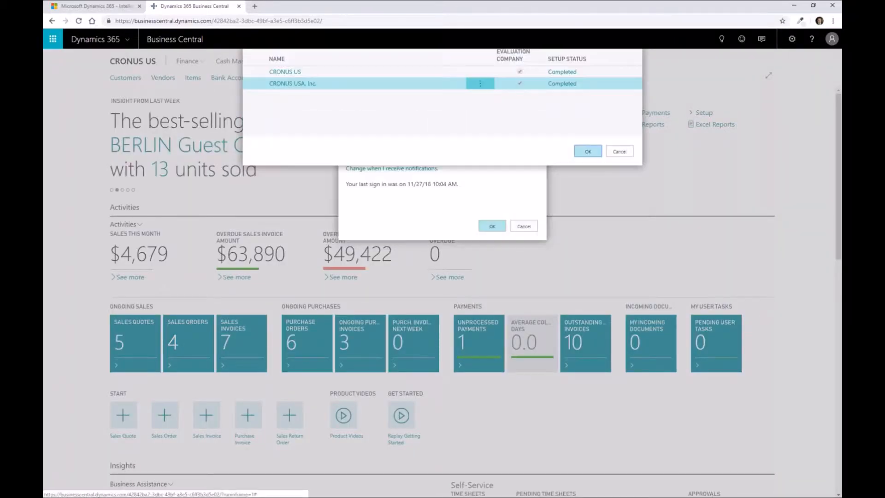
{"action": "left_click", "coordinate": [588, 151]}
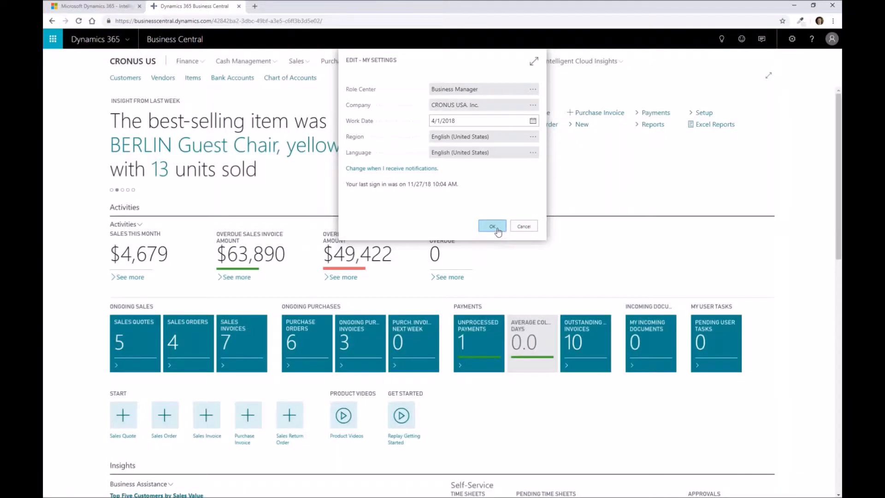
{"action": "left_click", "coordinate": [492, 226]}
{"action": "type", "text": "manufacturing setup"}
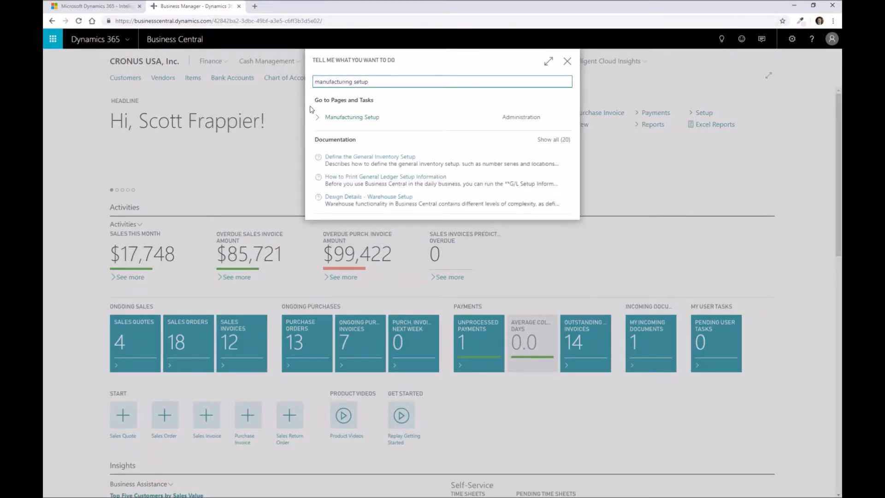
{"action": "left_click", "coordinate": [351, 117]}
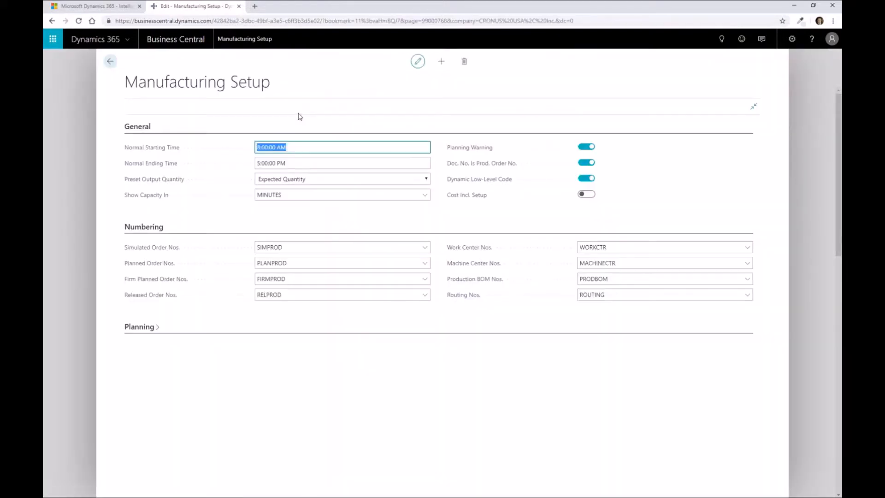
{"action": "mouse_move", "coordinate": [291, 353]}
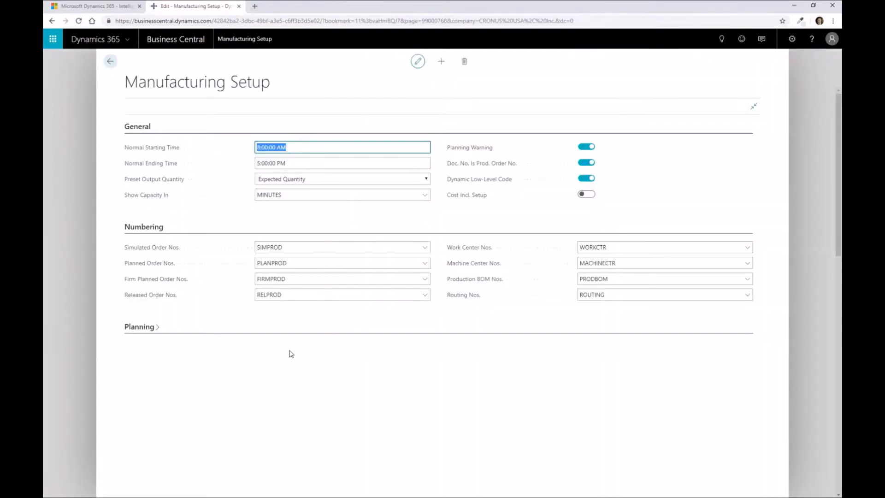
{"action": "mouse_move", "coordinate": [182, 202]}
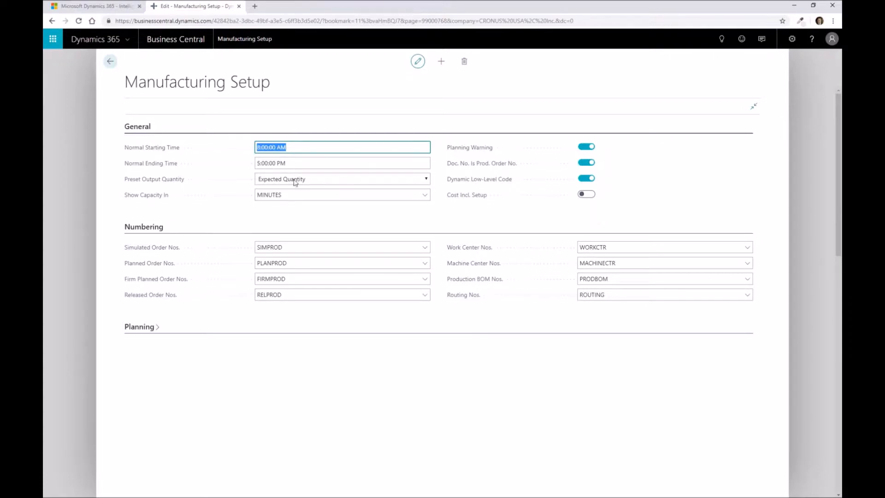
{"action": "mouse_move", "coordinate": [232, 159]}
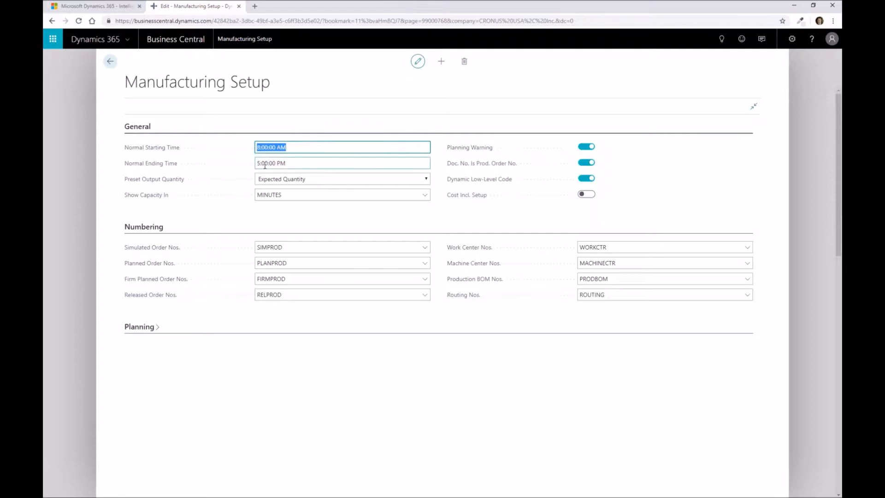
{"action": "mouse_move", "coordinate": [297, 164]}
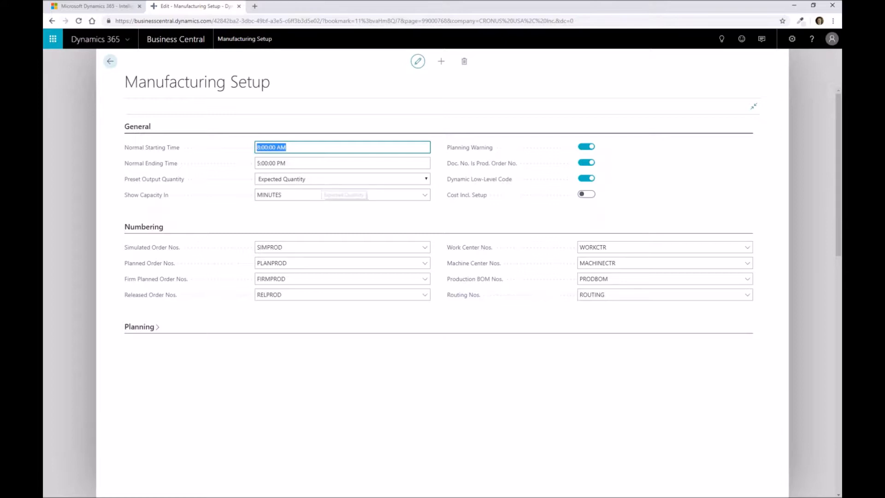
{"action": "mouse_move", "coordinate": [196, 198]}
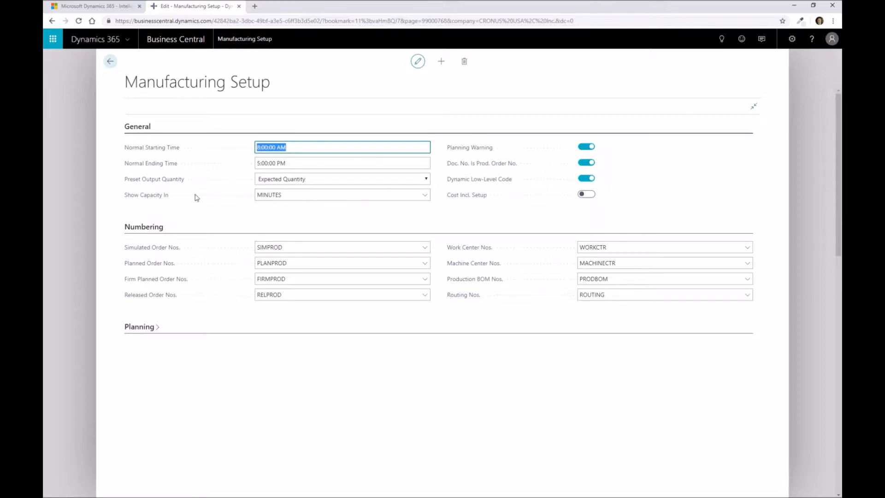
{"action": "left_click", "coordinate": [341, 194]}
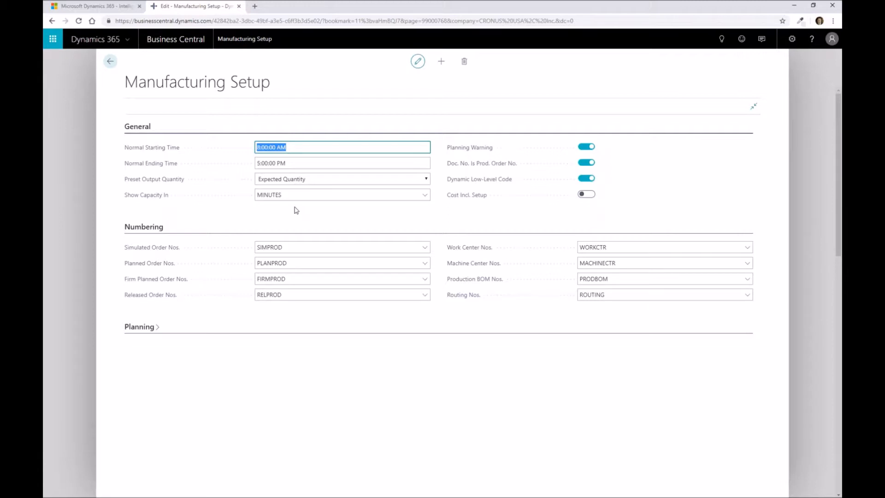
{"action": "mouse_move", "coordinate": [282, 232]}
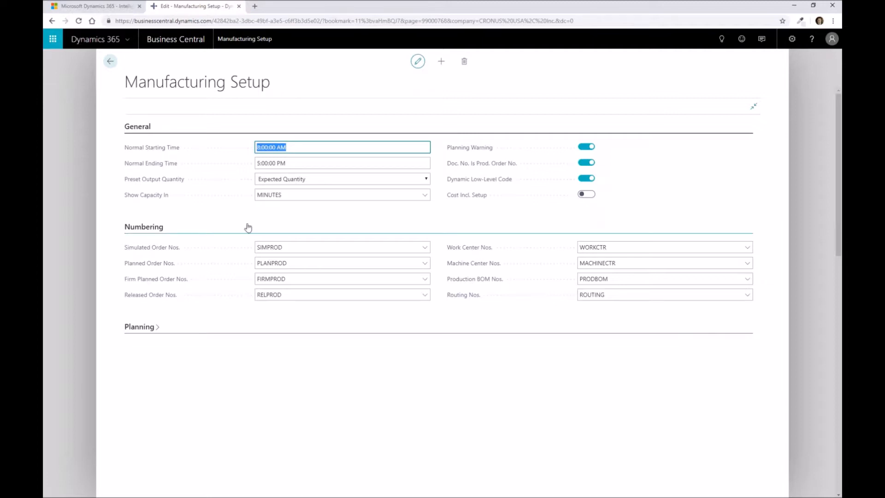
{"action": "mouse_move", "coordinate": [166, 300]}
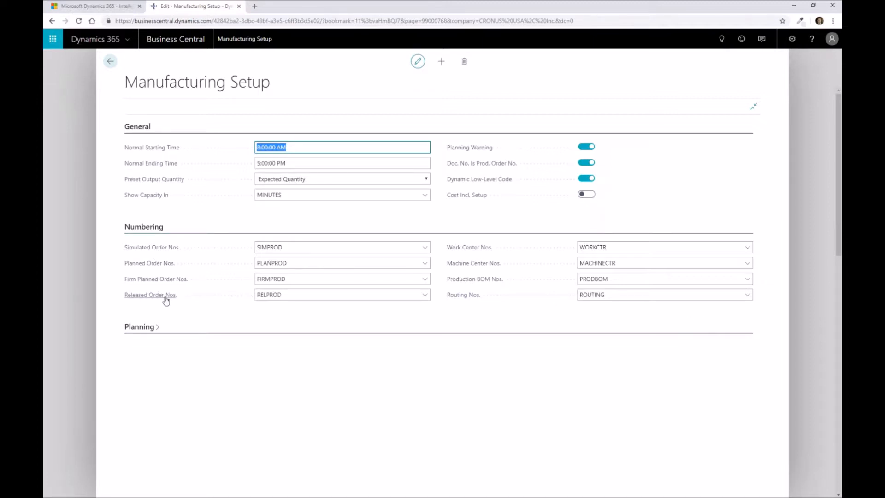
{"action": "mouse_move", "coordinate": [481, 319]}
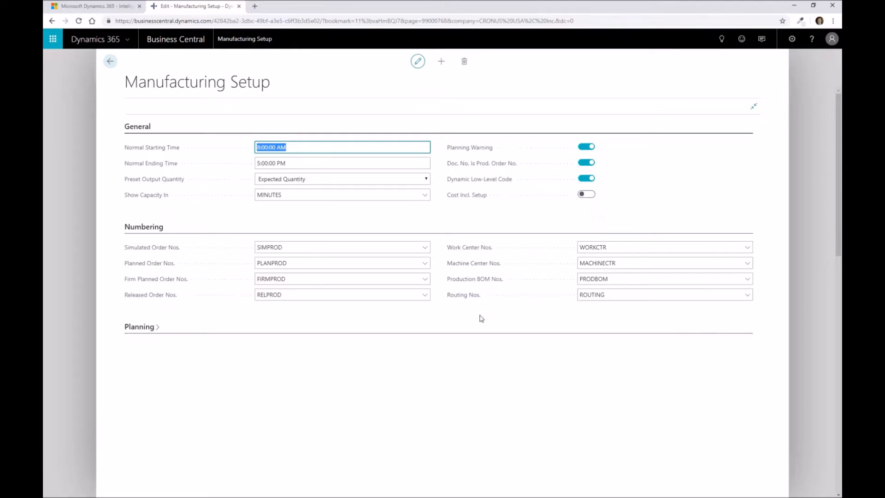
{"action": "mouse_move", "coordinate": [172, 253]}
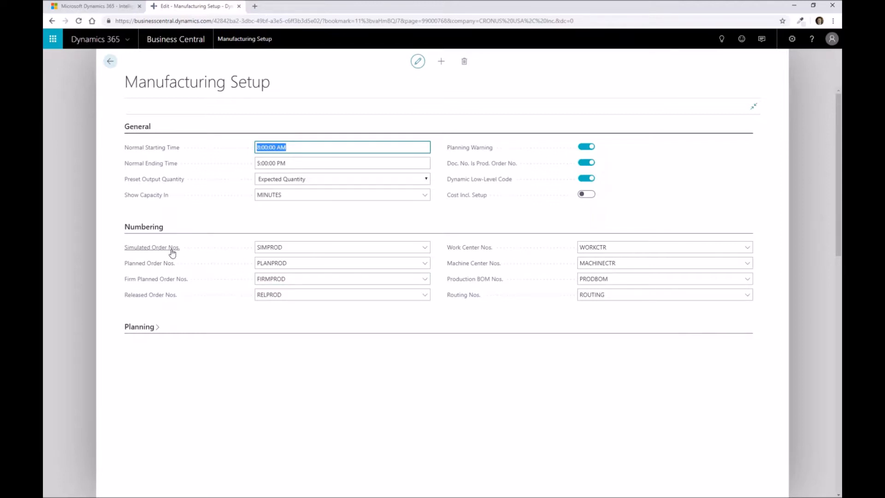
{"action": "mouse_move", "coordinate": [425, 337]}
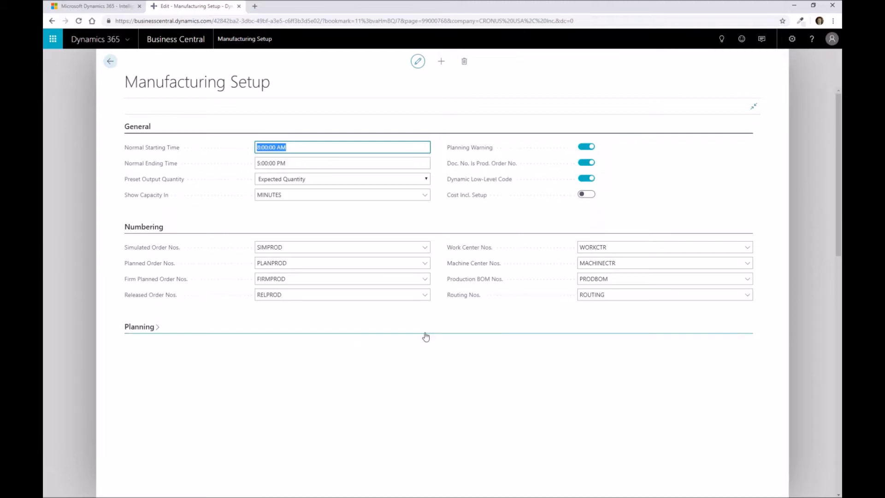
{"action": "mouse_move", "coordinate": [476, 285]}
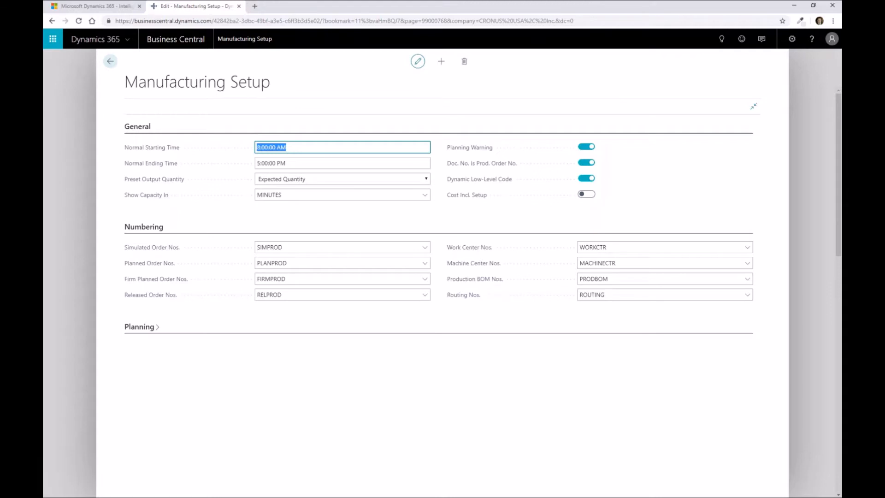
{"action": "mouse_move", "coordinate": [467, 195]}
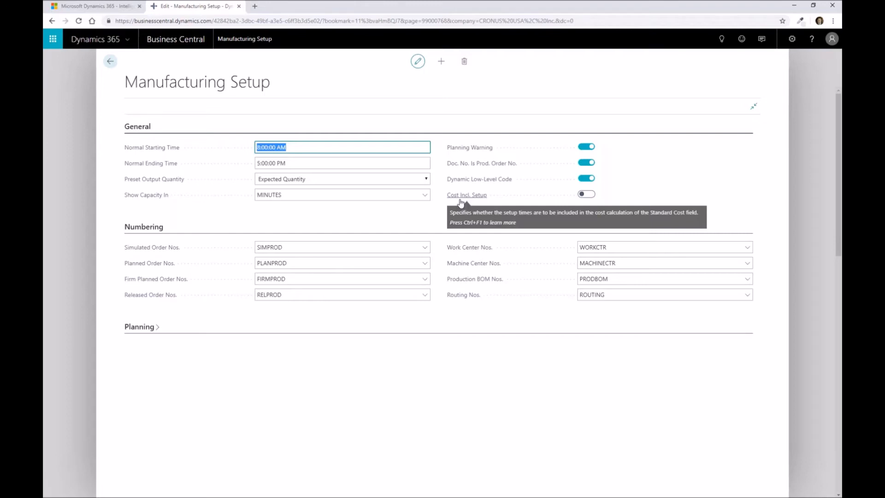
{"action": "mouse_move", "coordinate": [471, 198]}
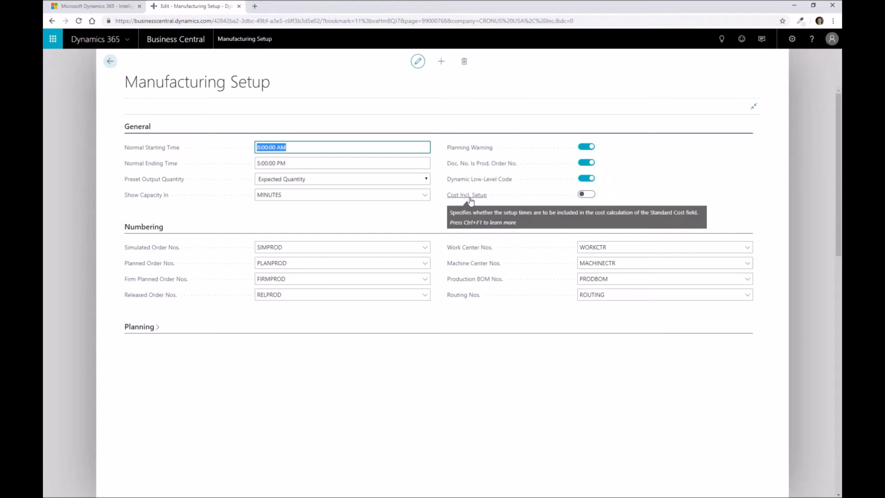
{"action": "mouse_move", "coordinate": [478, 204]}
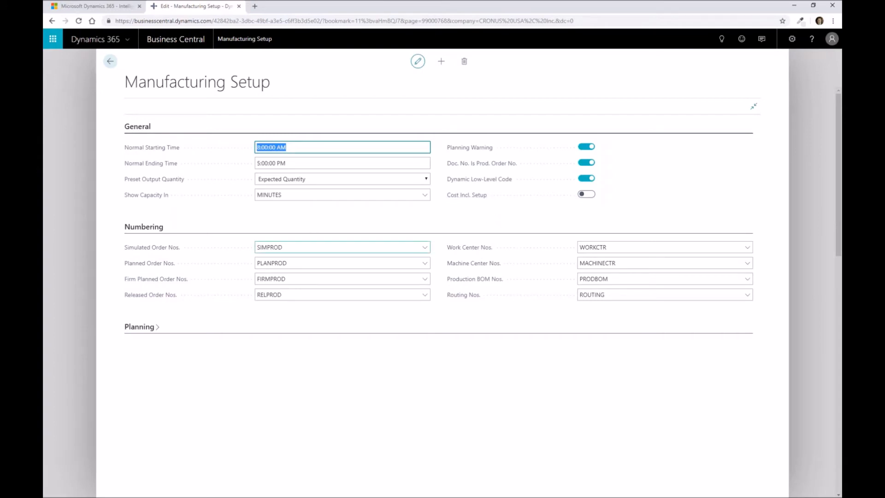
Step: Expand the Planning FastTab, showing 1W default safety lead time and MAIN components location
{"action": "left_click", "coordinate": [140, 327]}
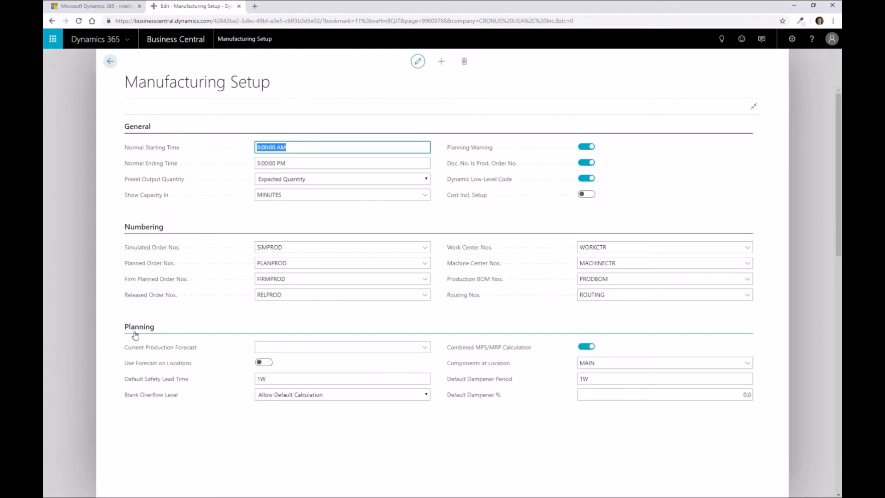
{"action": "mouse_move", "coordinate": [217, 405]}
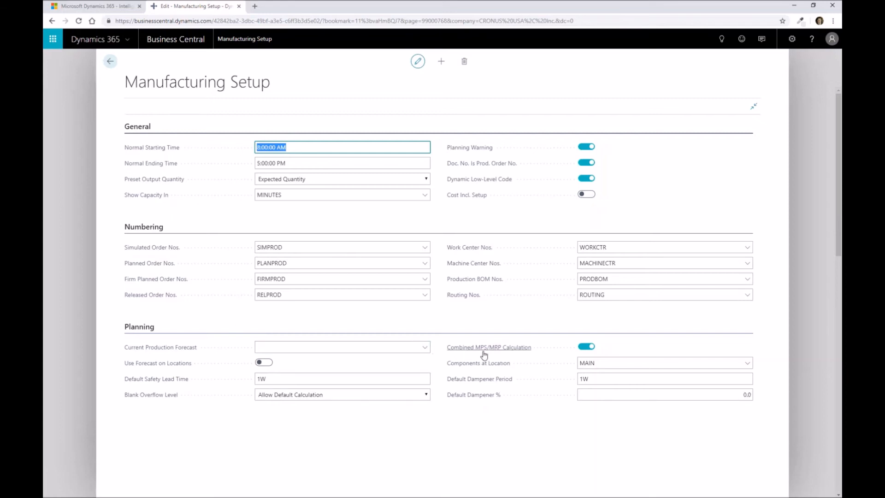
{"action": "mouse_move", "coordinate": [511, 356]}
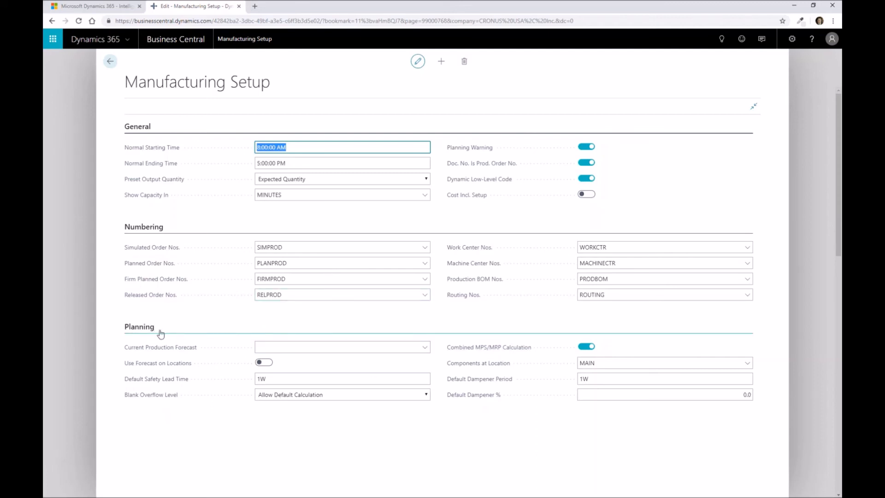
{"action": "mouse_move", "coordinate": [259, 342]}
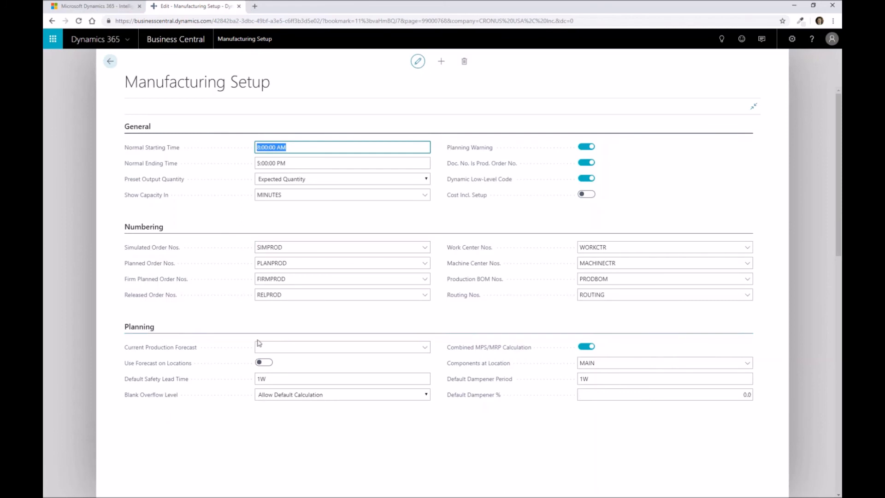
{"action": "left_click", "coordinate": [342, 347]}
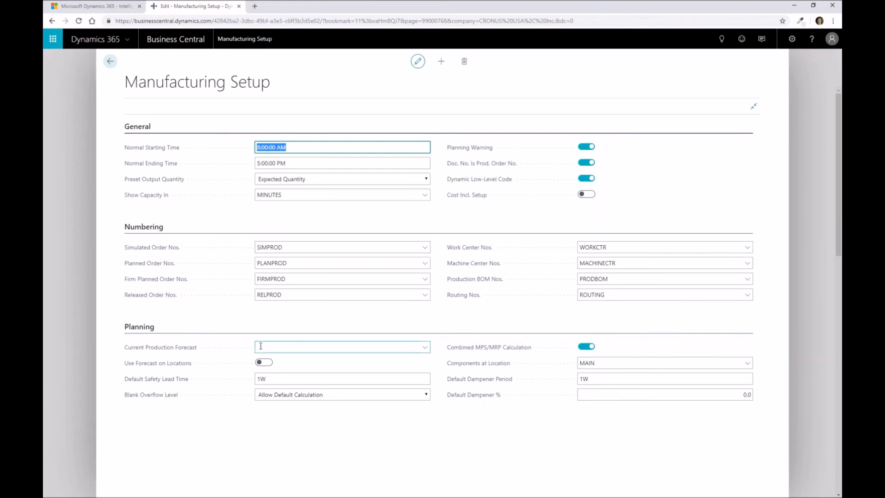